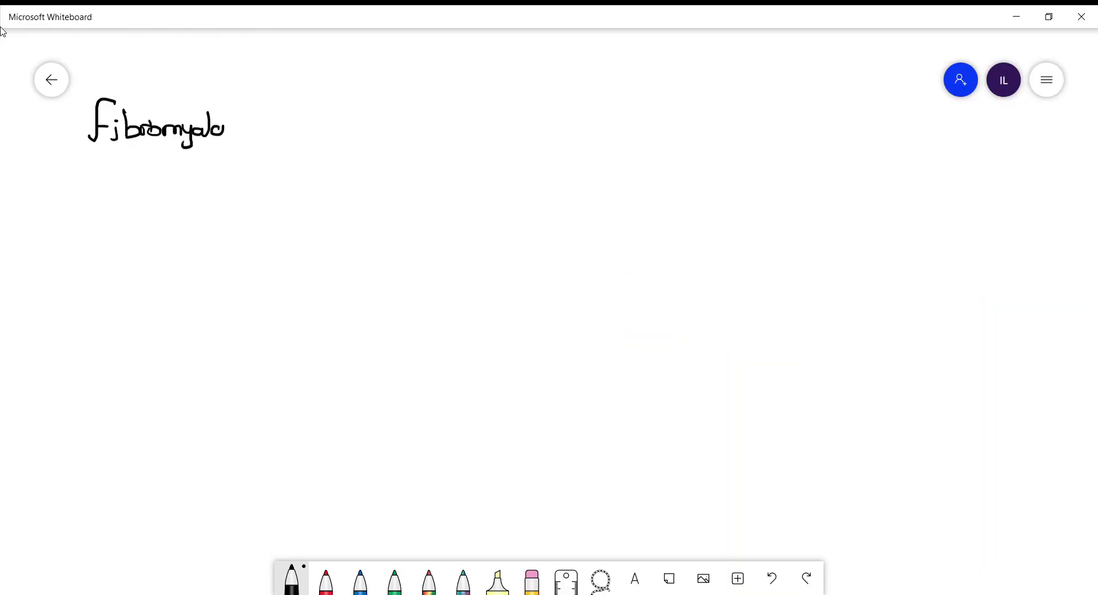
- Finish the 'Fibromyalgia:' heading and draw branches to Diagnosis of exclusion and Unknown Cause
{"action": "left_click_drag", "start_coordinate": [209, 133], "coordinate": [262, 130]}
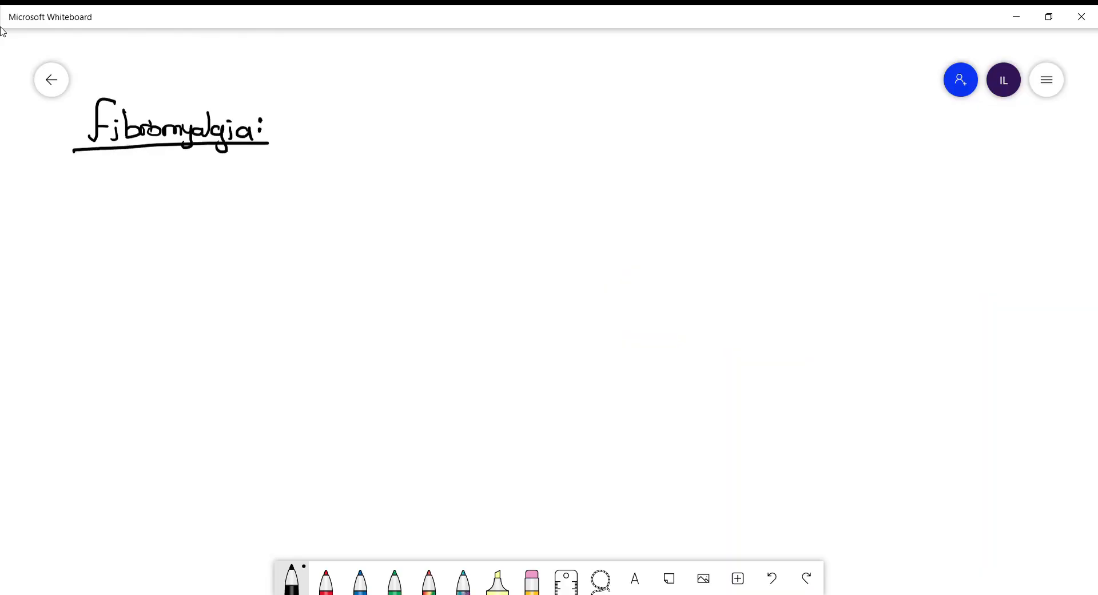
{"action": "left_click_drag", "start_coordinate": [129, 168], "coordinate": [203, 196]}
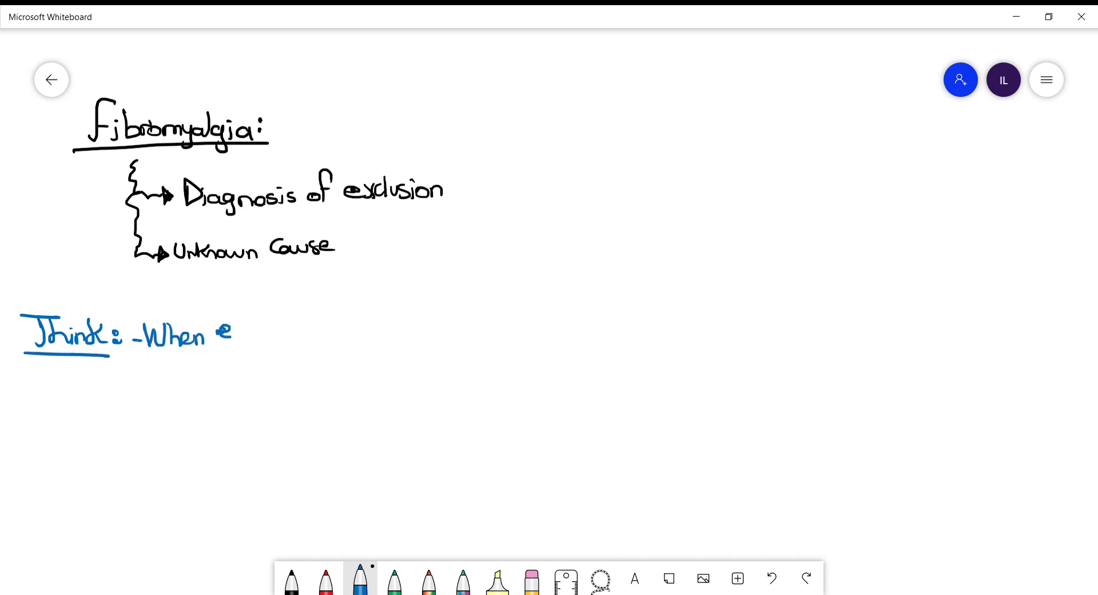
- Write 'Think: everything is Normal except what the patient Says' in blue
{"action": "left_click_drag", "start_coordinate": [231, 329], "coordinate": [343, 329]}
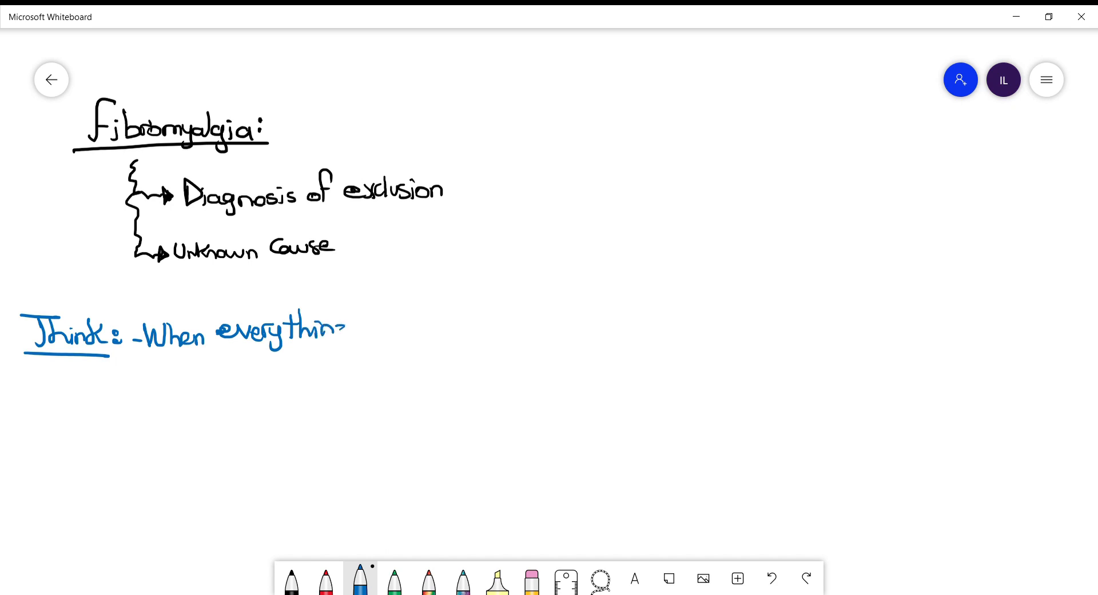
{"action": "left_click_drag", "start_coordinate": [350, 330], "coordinate": [483, 330]}
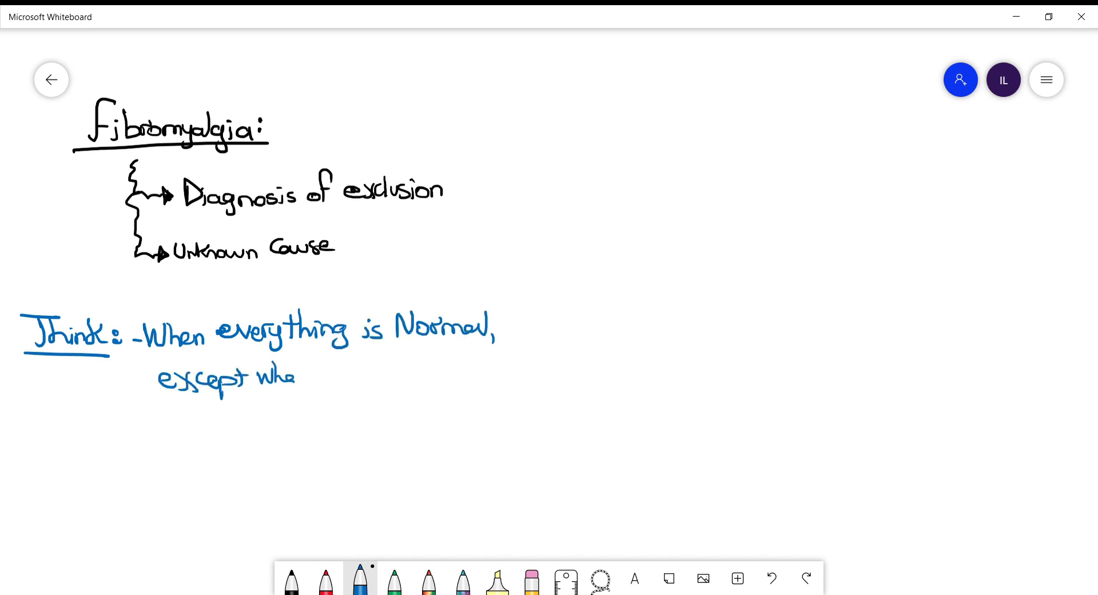
{"action": "left_click_drag", "start_coordinate": [294, 375], "coordinate": [441, 374]}
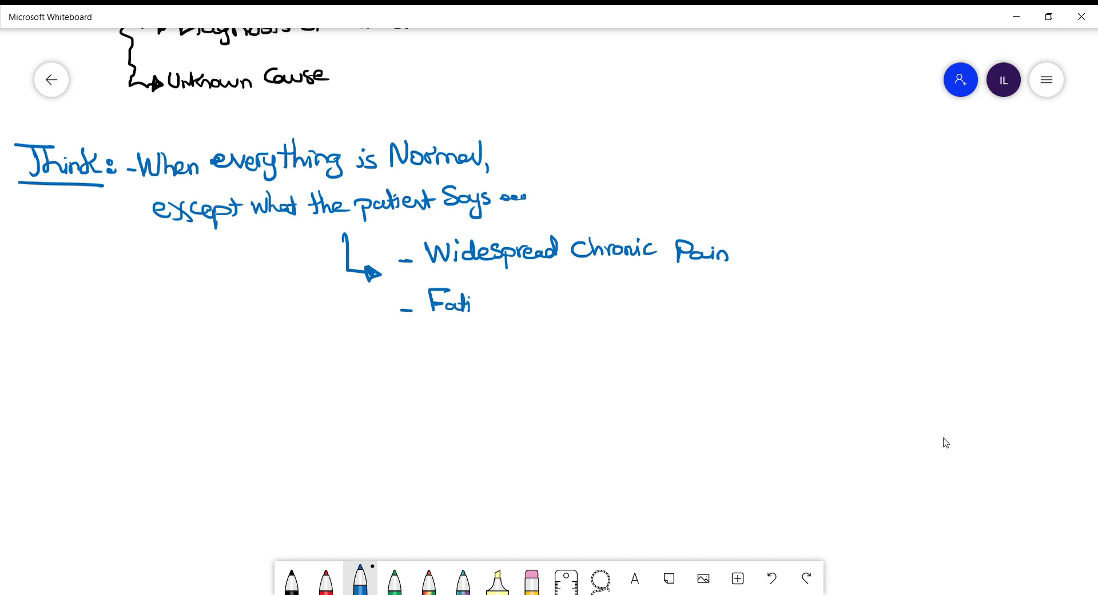
- List Fatigue, Depression and other symptoms, then begin the 'Tender points 6/' line
{"action": "left_click_drag", "start_coordinate": [473, 301], "coordinate": [511, 312]}
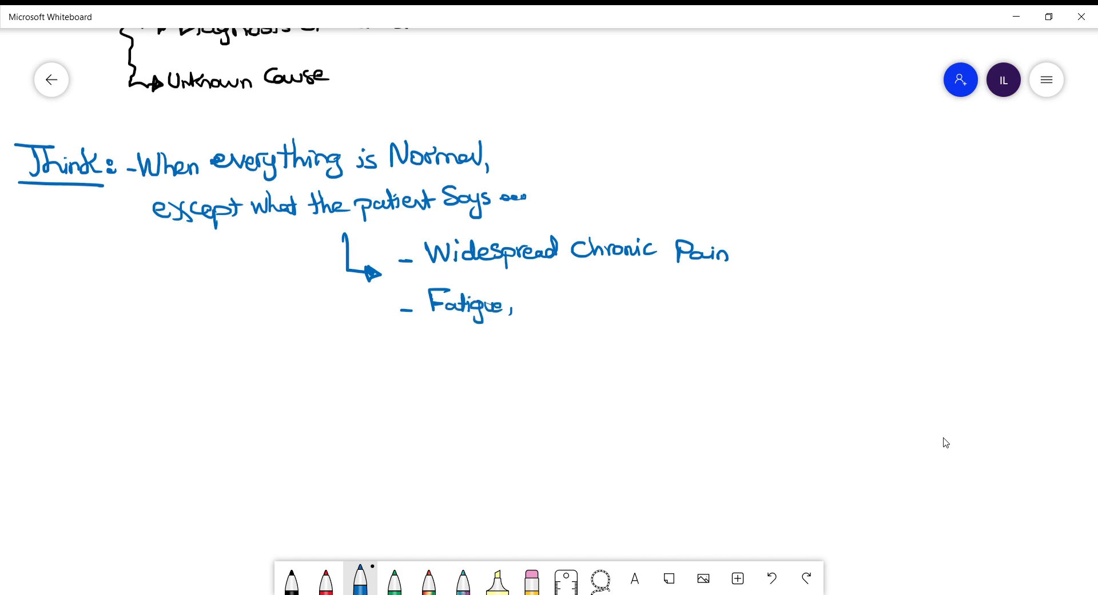
{"action": "left_click_drag", "start_coordinate": [521, 305], "coordinate": [584, 305]}
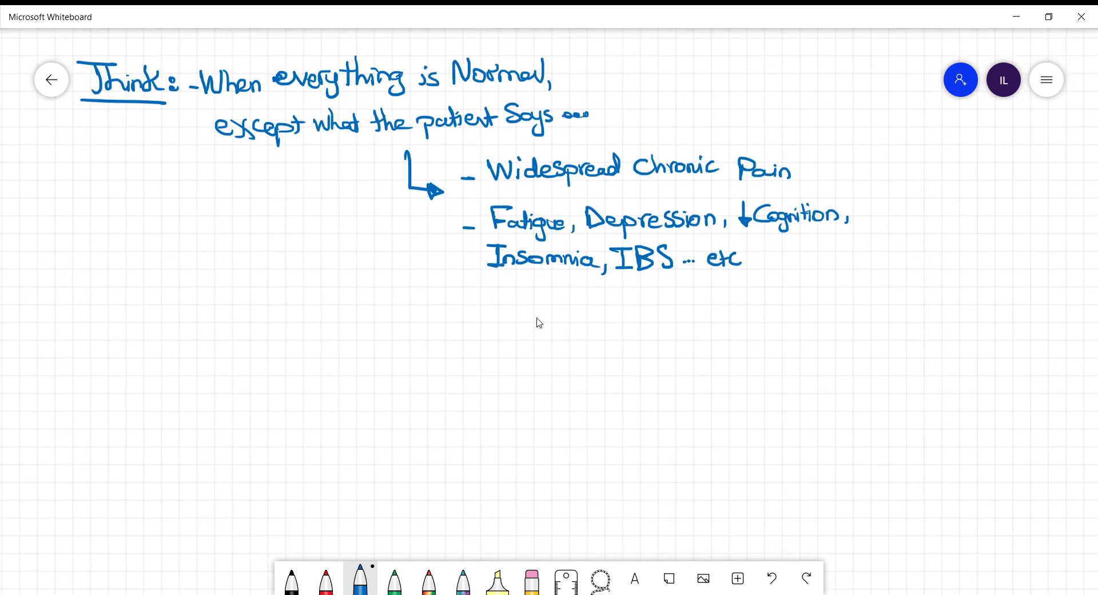
{"action": "left_click_drag", "start_coordinate": [399, 311], "coordinate": [549, 340]}
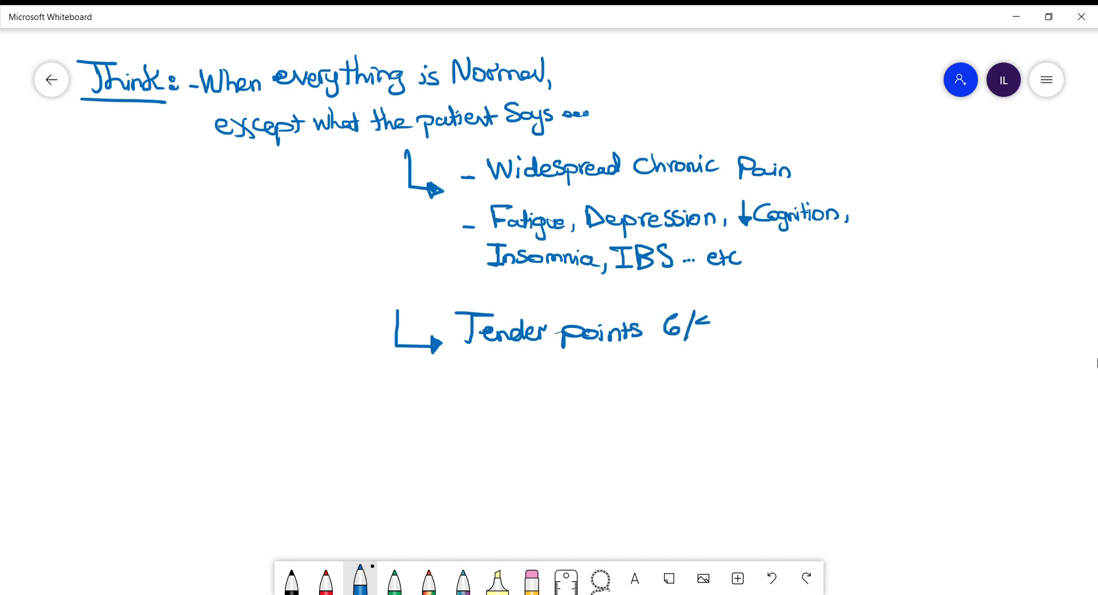
{"action": "left_click_drag", "start_coordinate": [696, 326], "coordinate": [788, 326]}
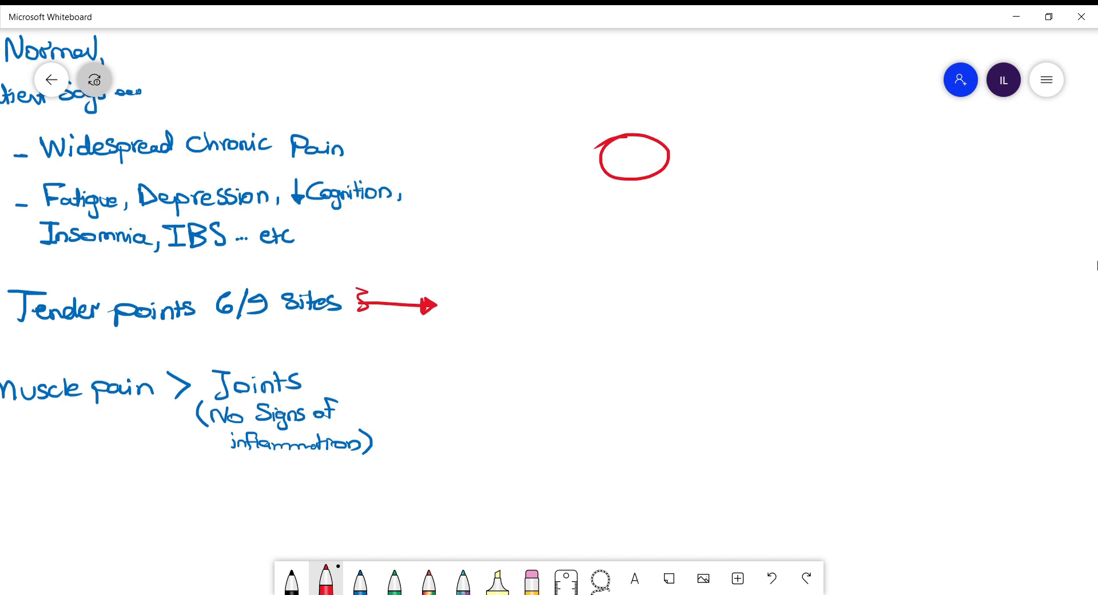
- Draw the red body outline below the head for the tender-point sketch
{"action": "left_click_drag", "start_coordinate": [620, 175], "coordinate": [627, 203]}
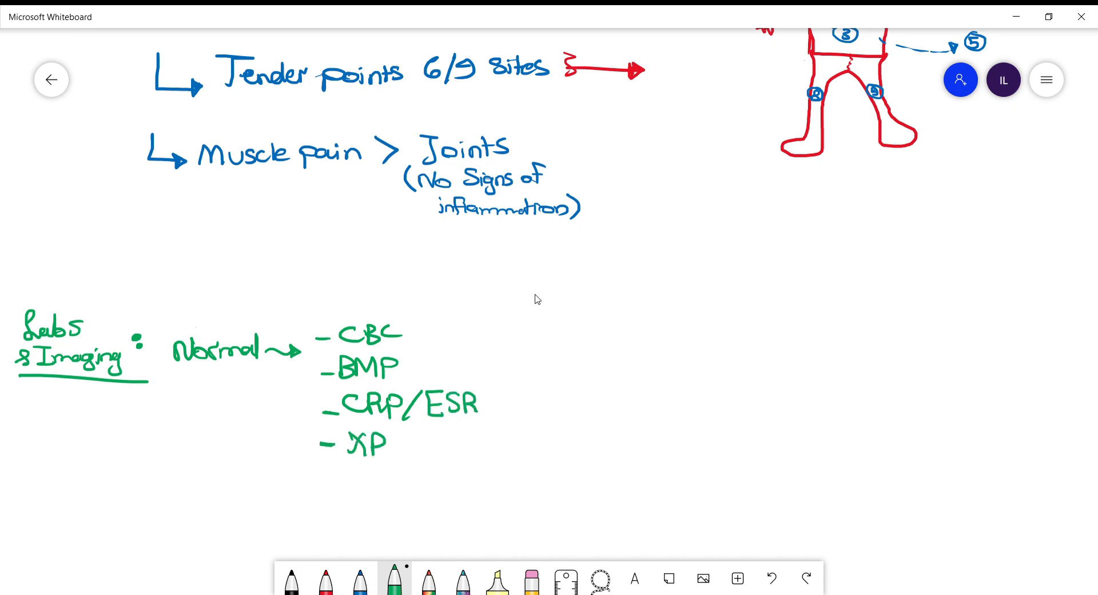
- Pan the board down to make room below the labs list
{"action": "scroll", "scroll_direction": "down", "scroll_amount": 3}
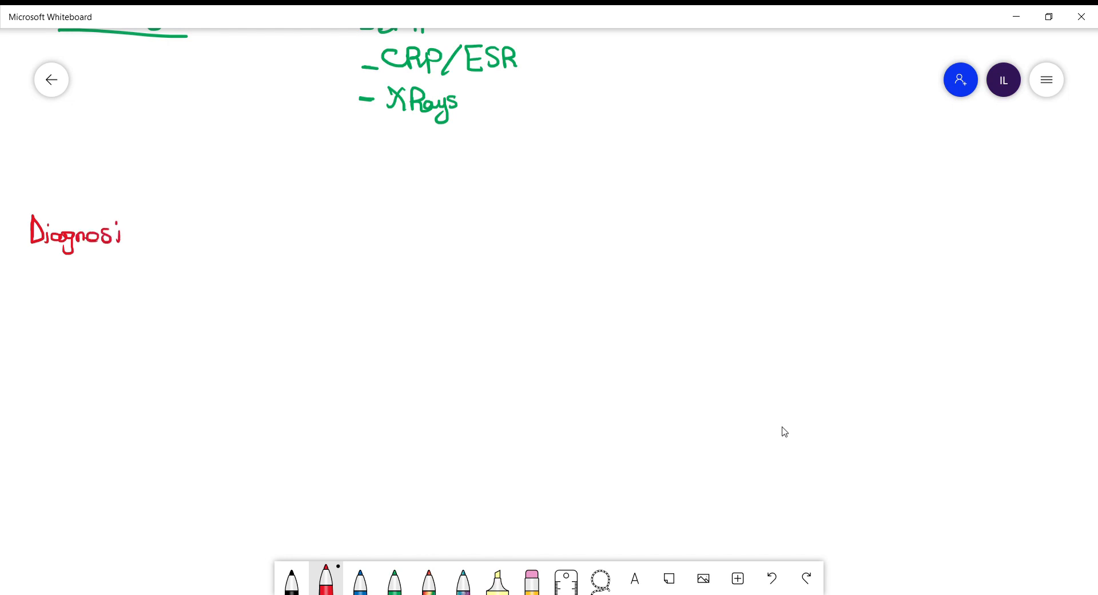
- Underline the red 'Diagnosis:' heading and begin writing the criteria
{"action": "left_click_drag", "start_coordinate": [122, 238], "coordinate": [147, 238]}
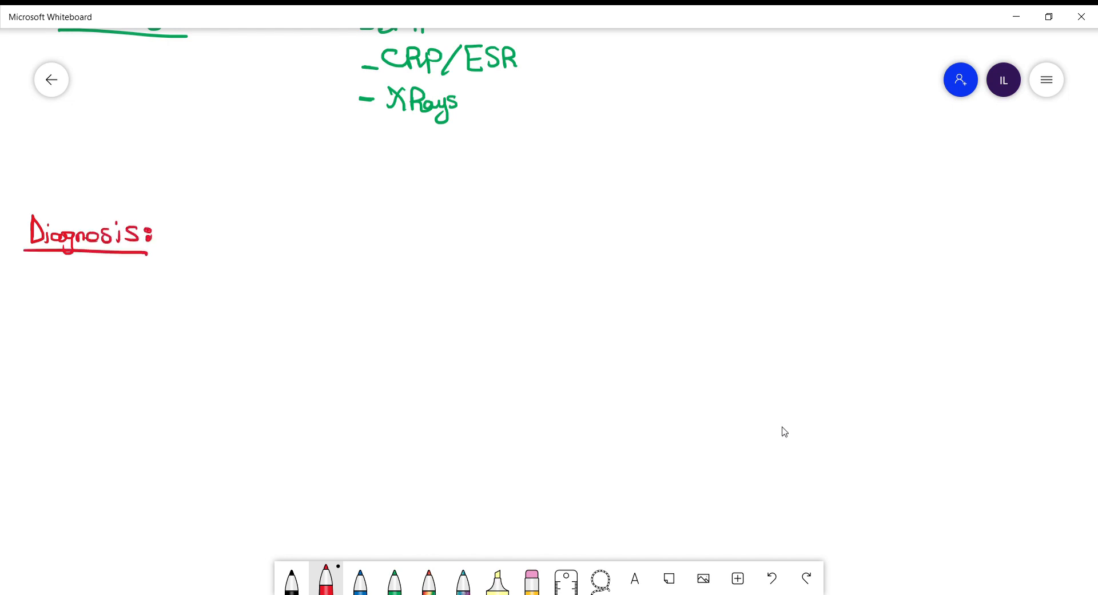
{"action": "left_click_drag", "start_coordinate": [187, 230], "coordinate": [202, 230]}
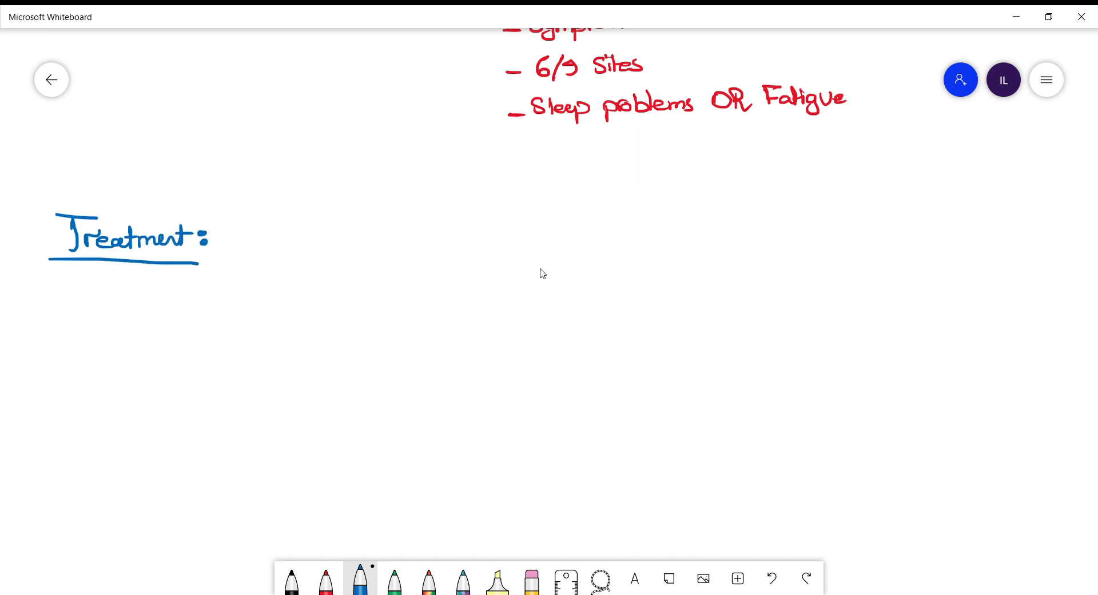
- Write Non-pharmacologic: Exercising & Sleep Hygiene, then box the asterisk and draw a fail arrow
{"action": "left_click_drag", "start_coordinate": [237, 242], "coordinate": [392, 242]}
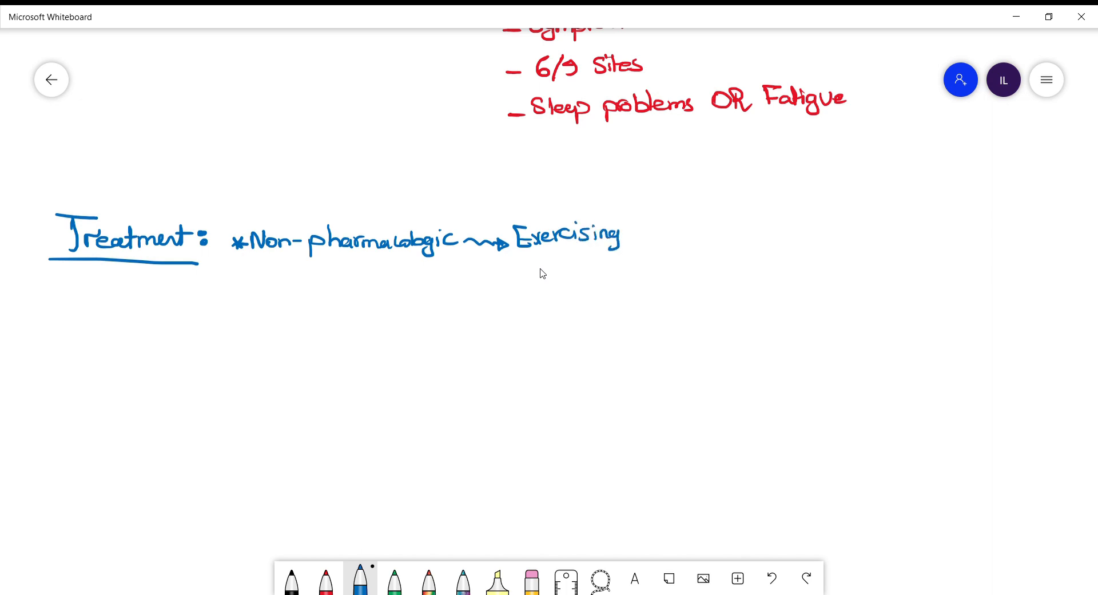
{"action": "left_click_drag", "start_coordinate": [634, 228], "coordinate": [721, 228]}
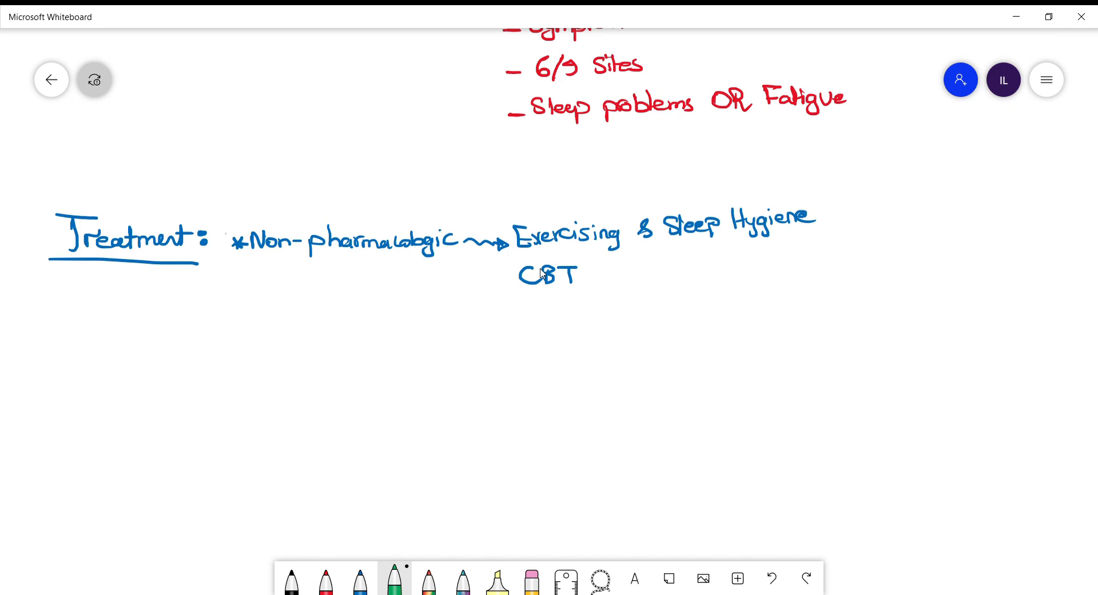
{"action": "left_click_drag", "start_coordinate": [238, 242], "coordinate": [213, 347]}
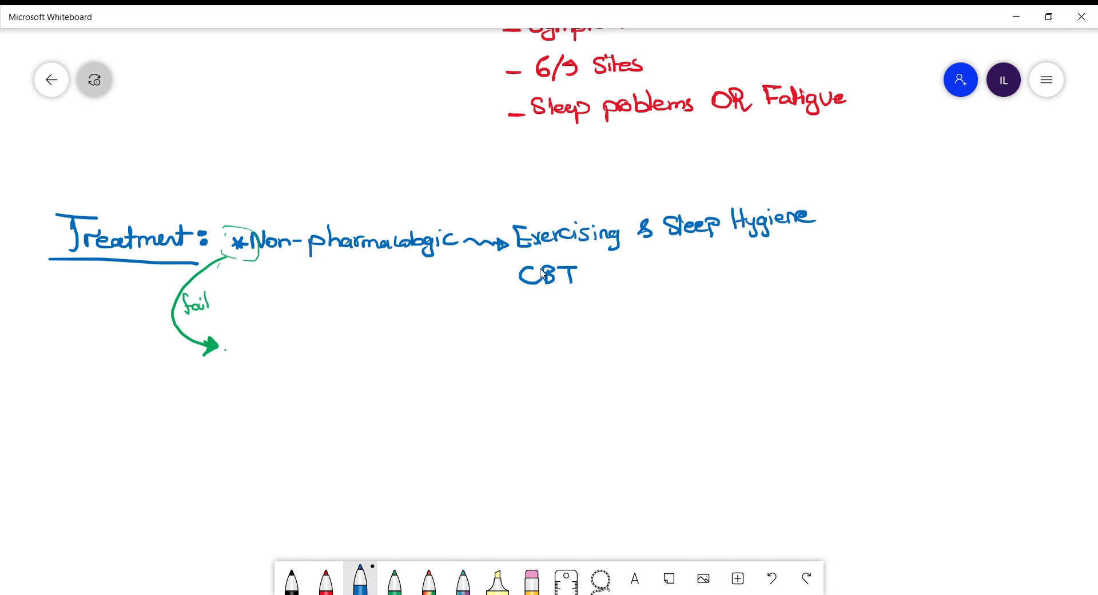
- Write 'Pharmacologic → TCA' at the arrow's end and switch to red ink for emphasis
{"action": "left_click_drag", "start_coordinate": [231, 350], "coordinate": [301, 354]}
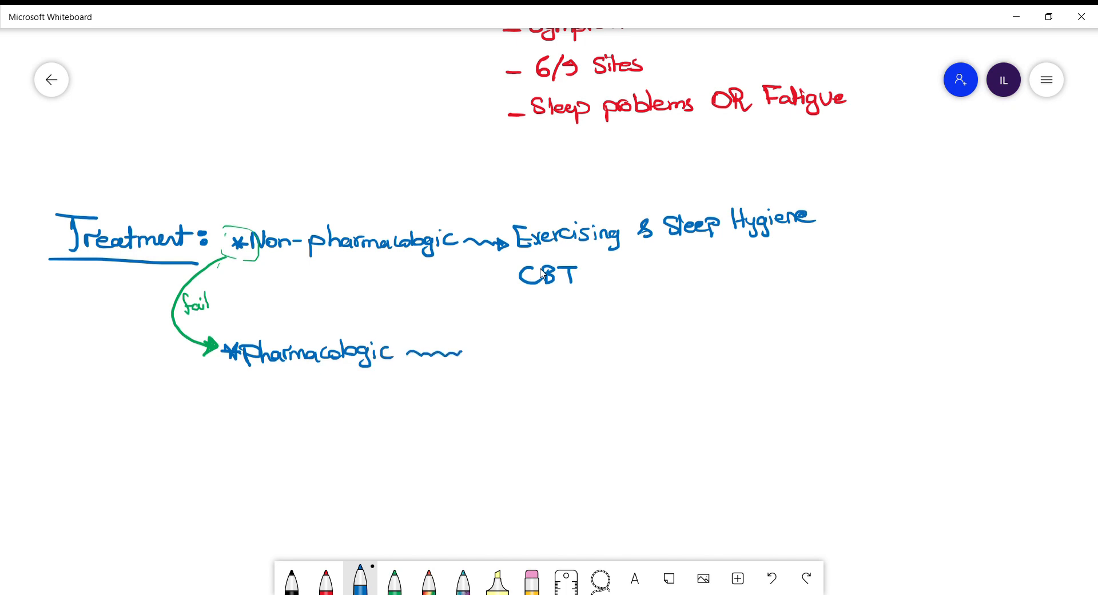
{"action": "left_click_drag", "start_coordinate": [466, 350], "coordinate": [556, 343]}
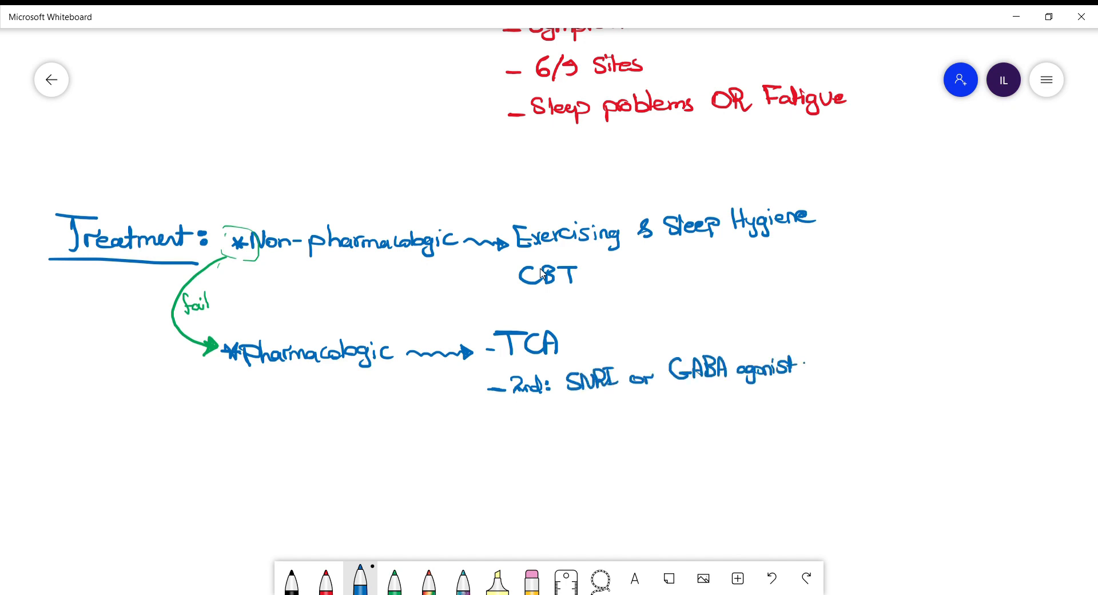
{"action": "left_click", "coordinate": [325, 578]}
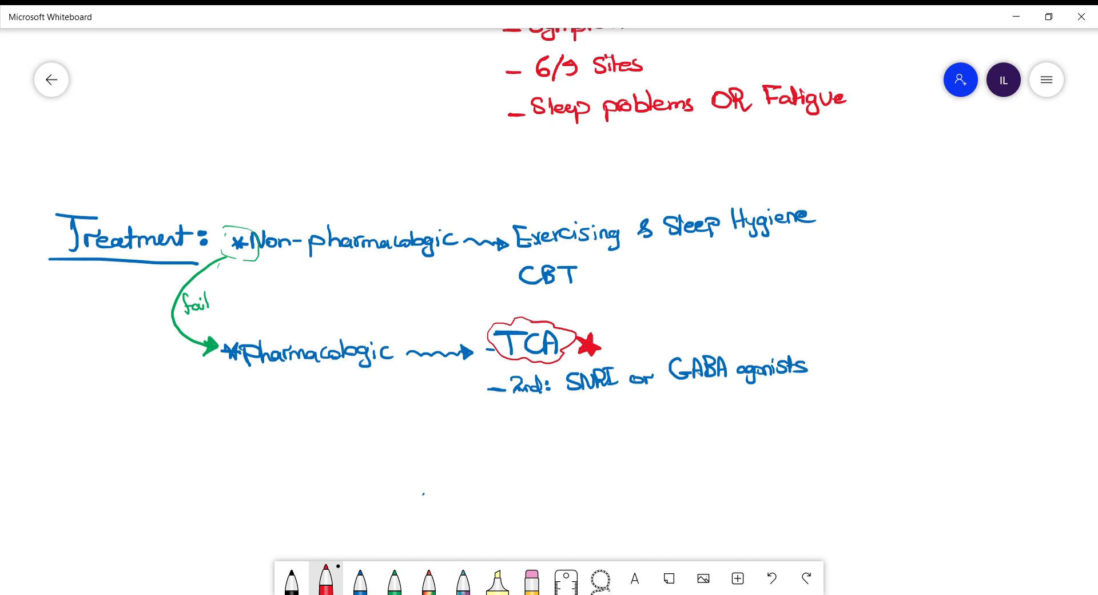
{"action": "mouse_move", "coordinate": [705, 28]}
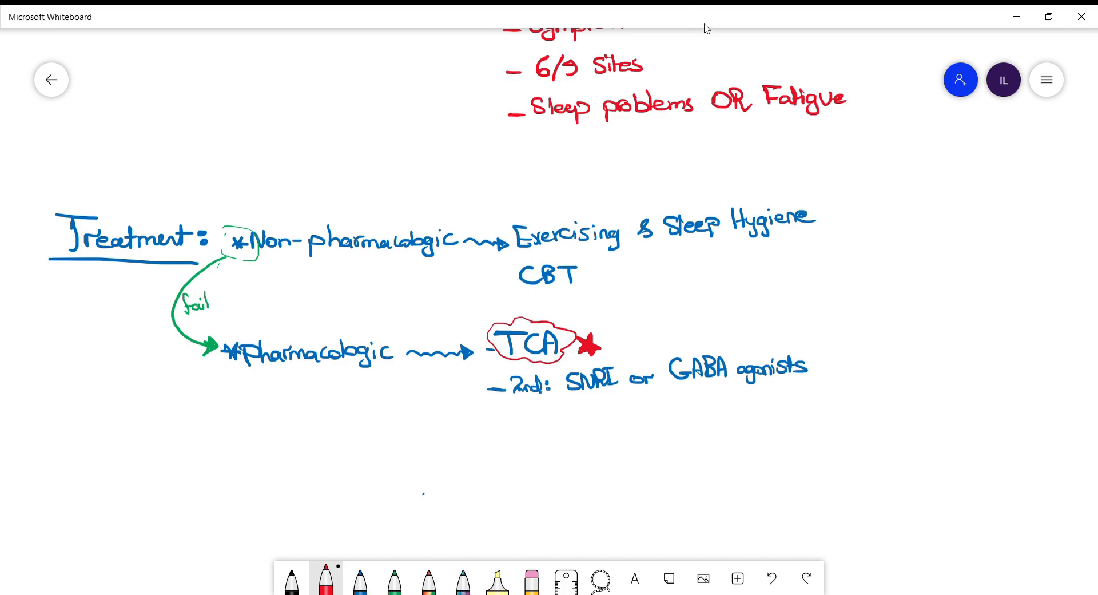